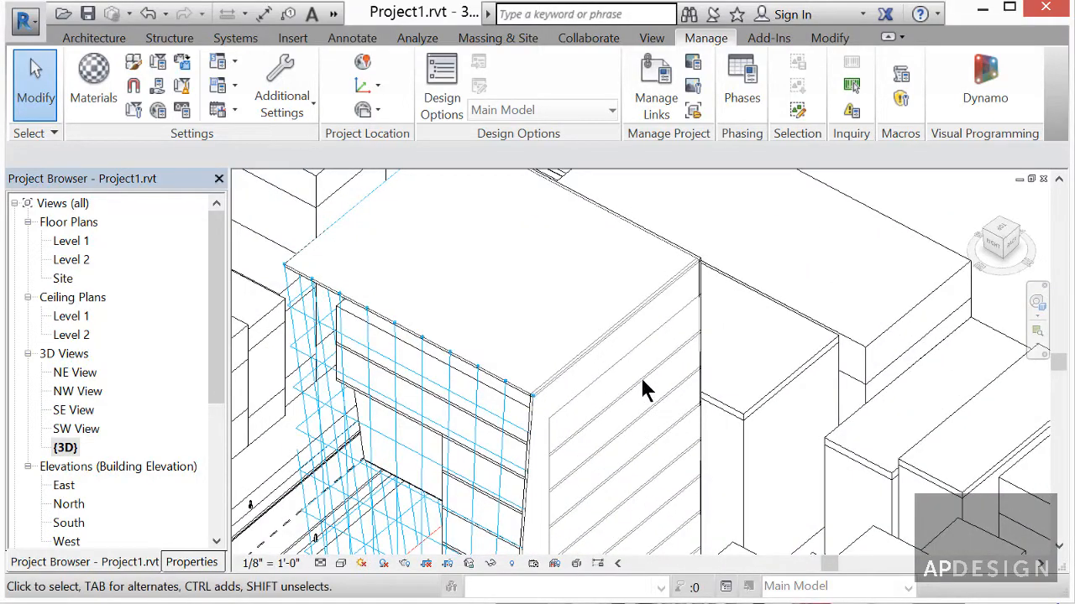
Step: Orbit to the floor-plate form and pick its polysurface from the overlapping objects
{"action": "left_click_drag", "start_coordinate": [647, 390], "coordinate": [537, 389]}
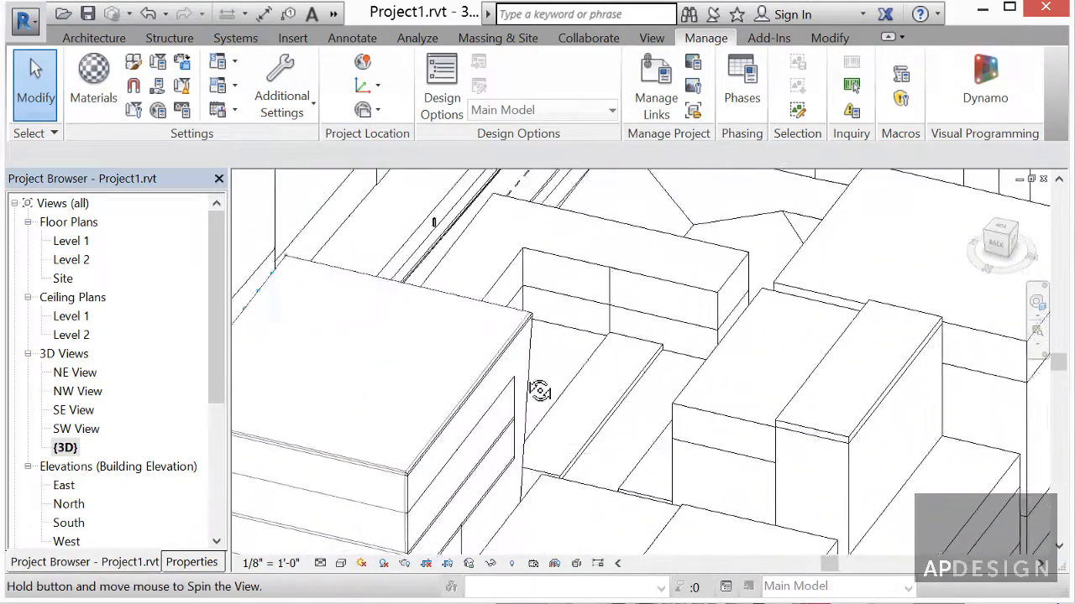
{"action": "left_click_drag", "start_coordinate": [538, 390], "coordinate": [583, 299]}
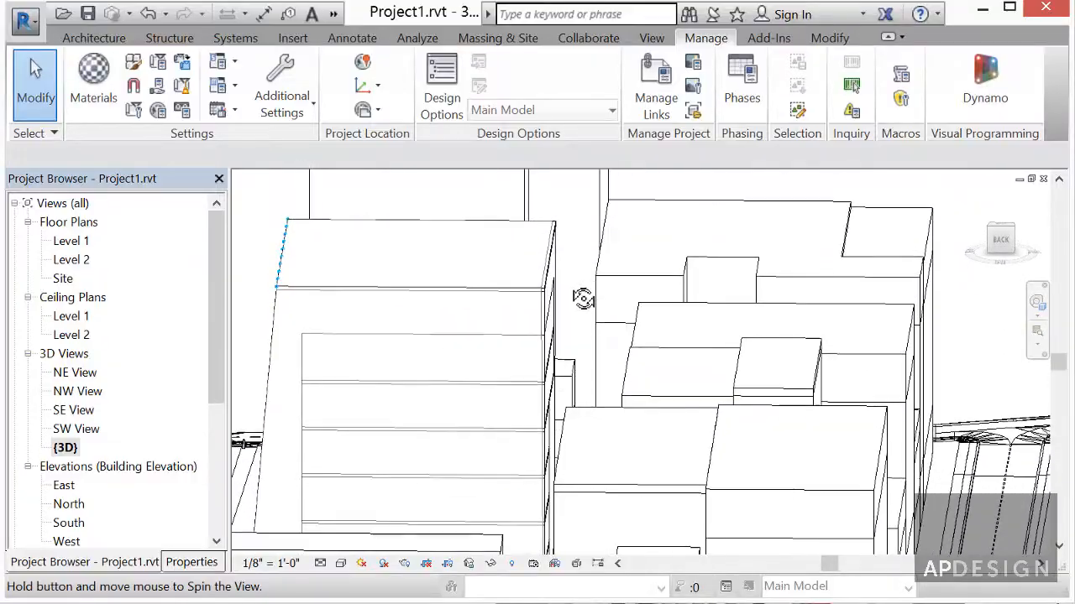
{"action": "left_click_drag", "start_coordinate": [584, 299], "coordinate": [746, 362]}
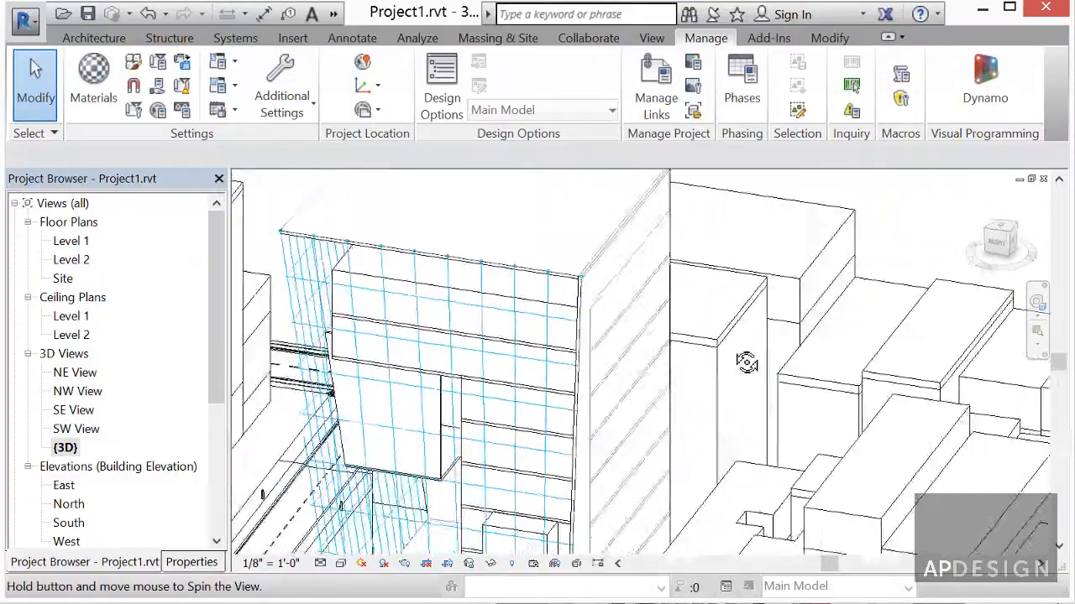
{"action": "left_click_drag", "start_coordinate": [746, 362], "coordinate": [843, 362]}
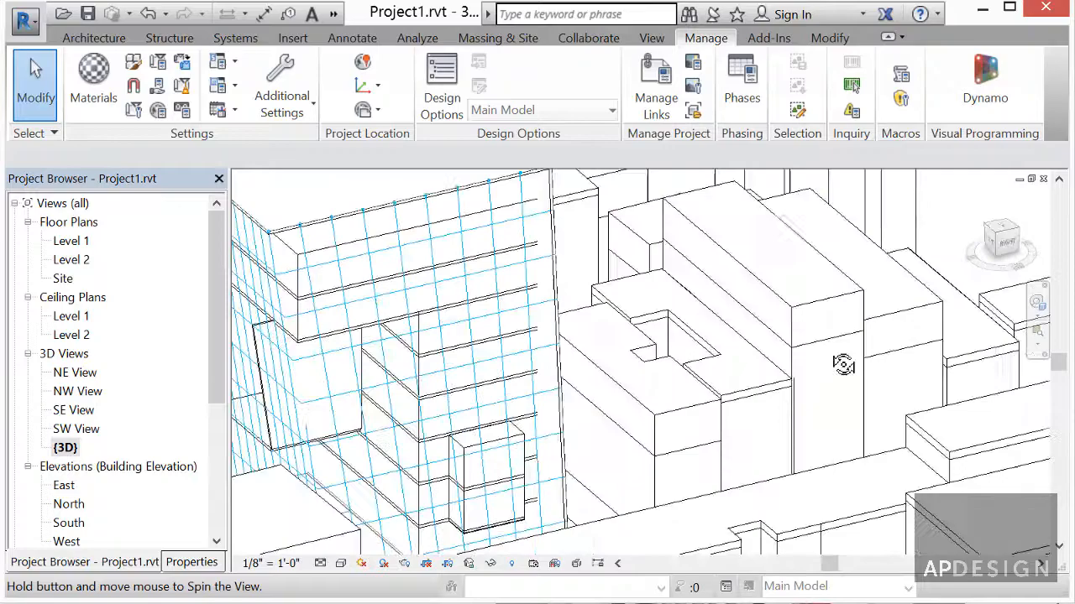
{"action": "left_click_drag", "start_coordinate": [843, 362], "coordinate": [831, 372]}
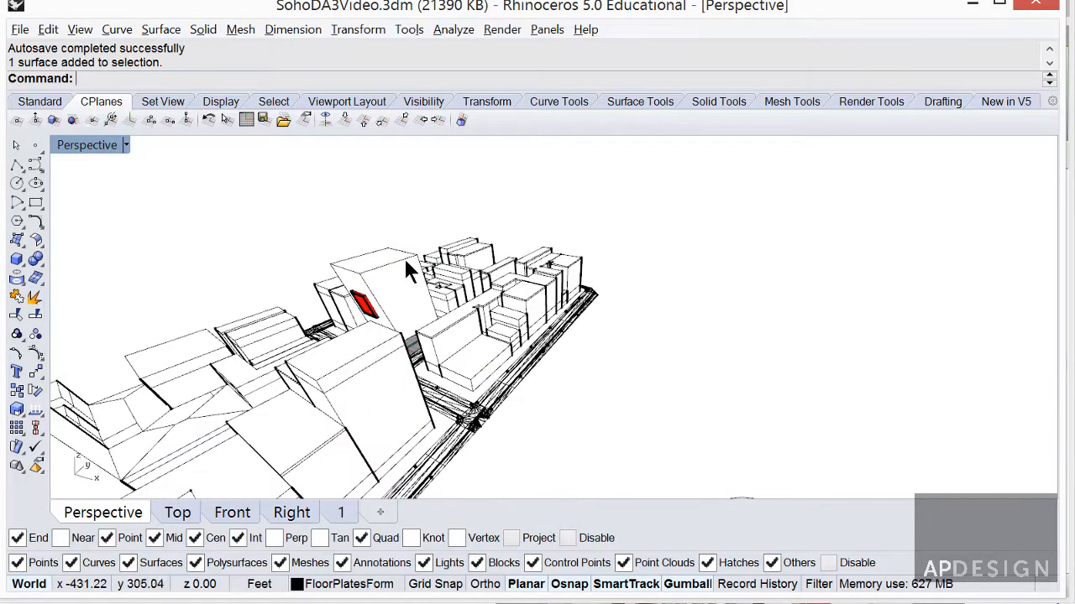
{"action": "left_click_drag", "start_coordinate": [411, 268], "coordinate": [346, 201]}
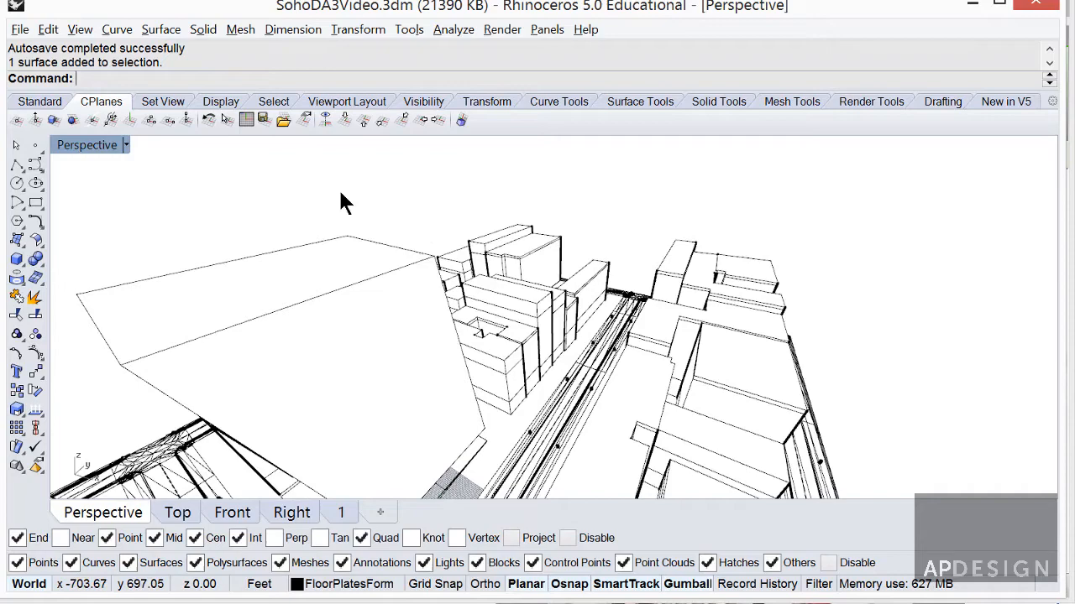
{"action": "left_click", "coordinate": [124, 144]}
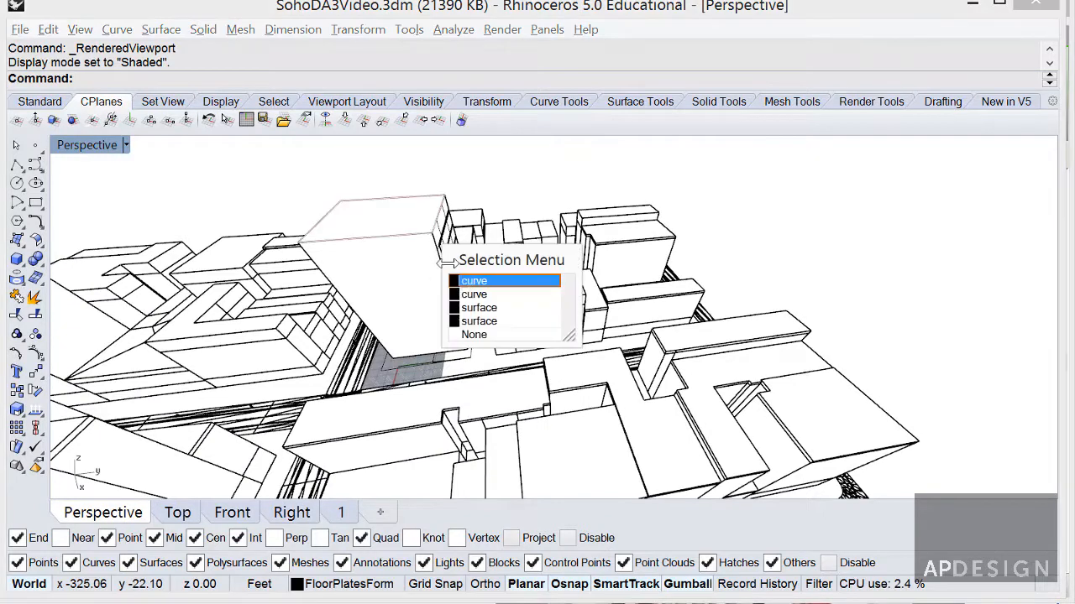
{"action": "left_click", "coordinate": [478, 307]}
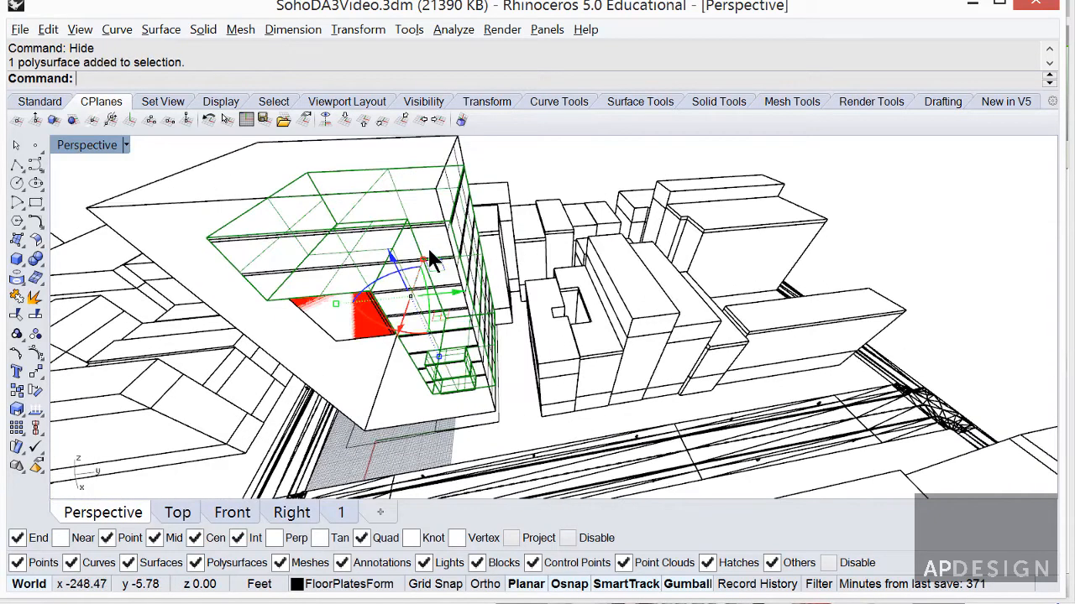
{"action": "mouse_move", "coordinate": [445, 252]}
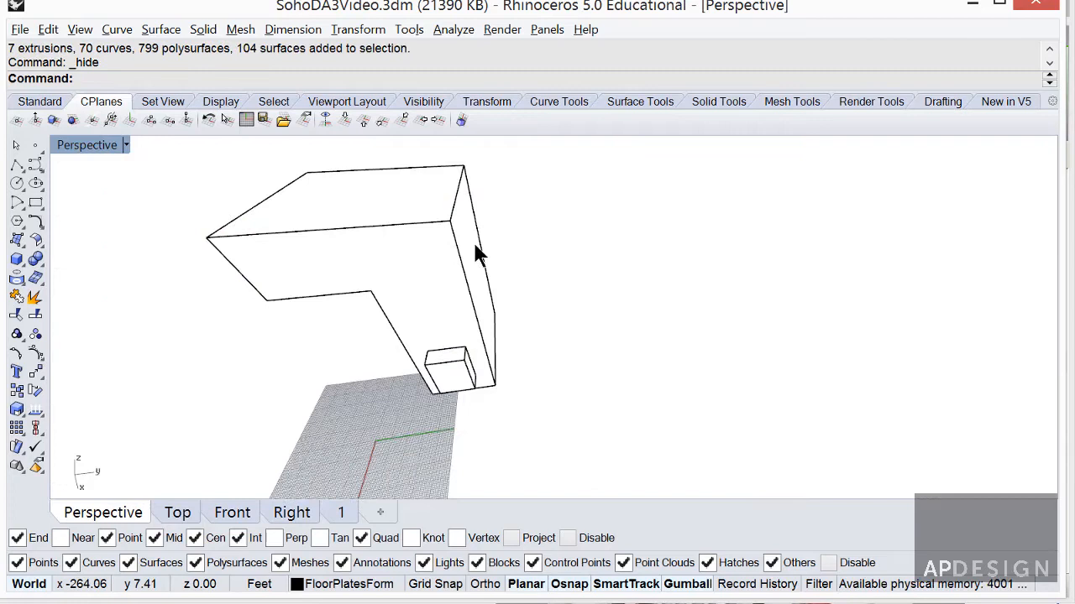
Step: Move one side face in by 1 with MoveFace, then repeat MF on the opposite face
{"action": "type", "text": "MF"}
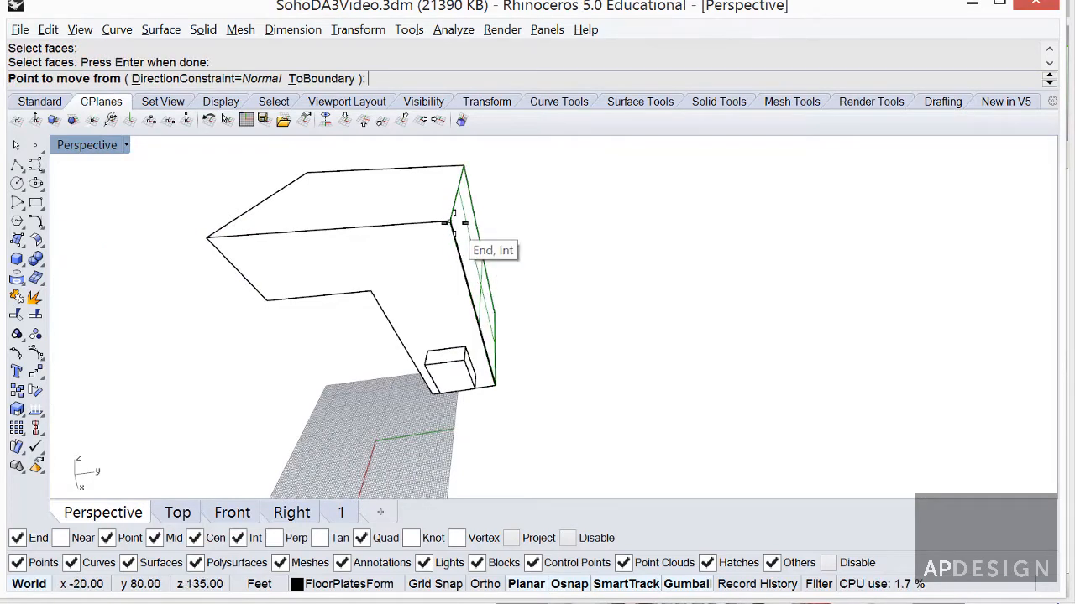
{"action": "left_click", "coordinate": [445, 222]}
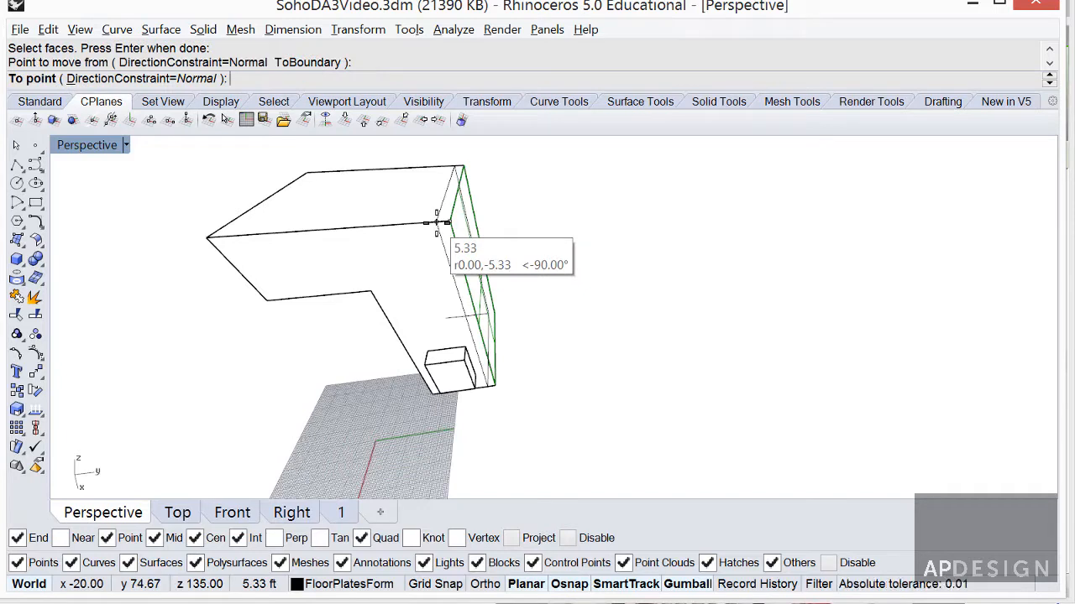
{"action": "type", "text": "1"}
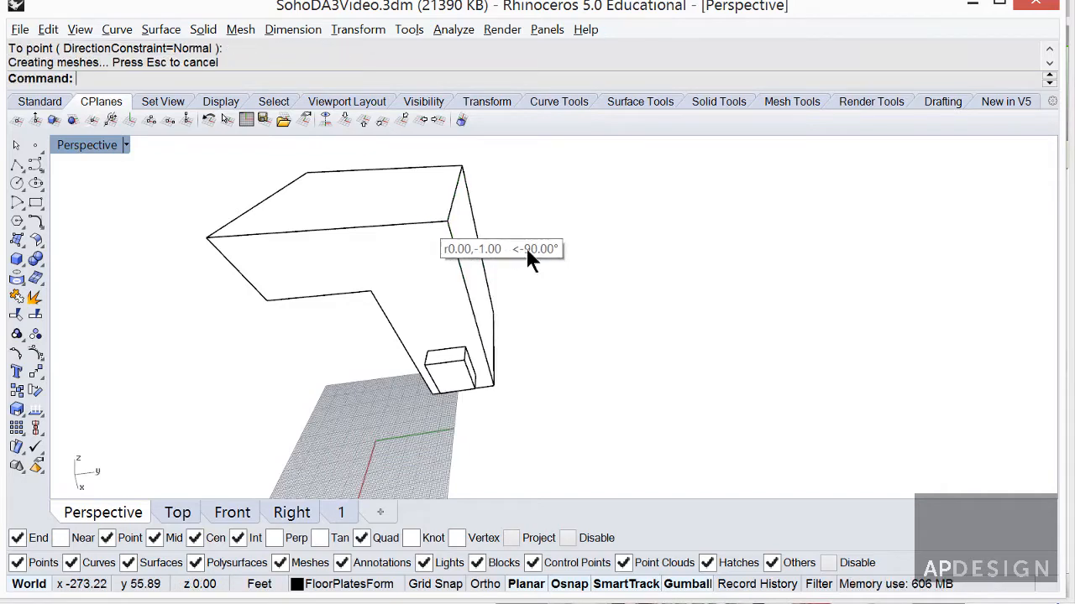
{"action": "mouse_move", "coordinate": [629, 285]}
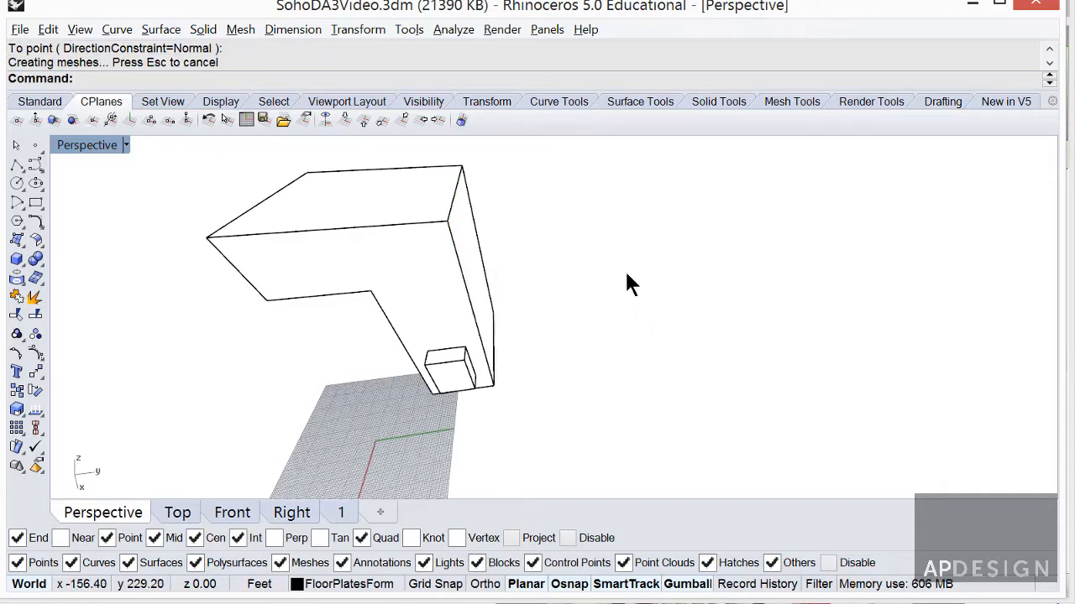
{"action": "left_click_drag", "start_coordinate": [630, 285], "coordinate": [596, 311]}
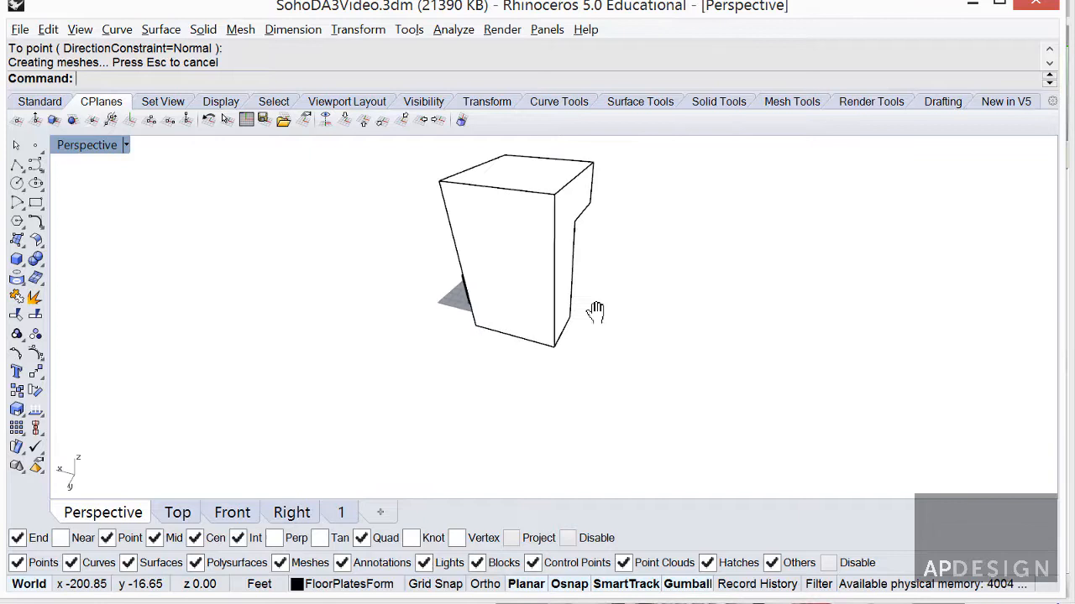
{"action": "type", "text": "MF"}
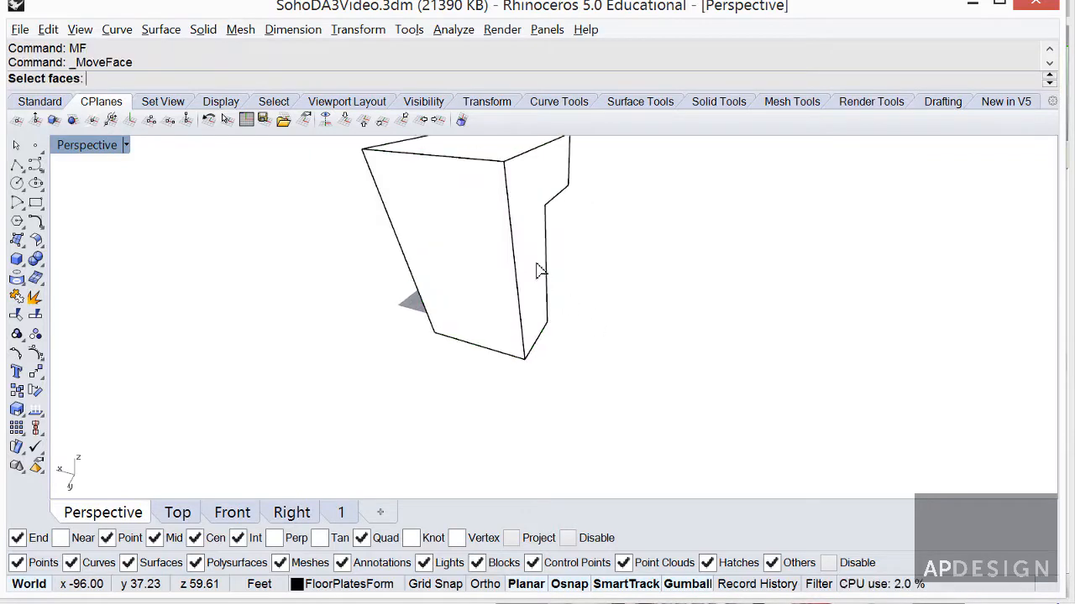
{"action": "left_click", "coordinate": [524, 183]}
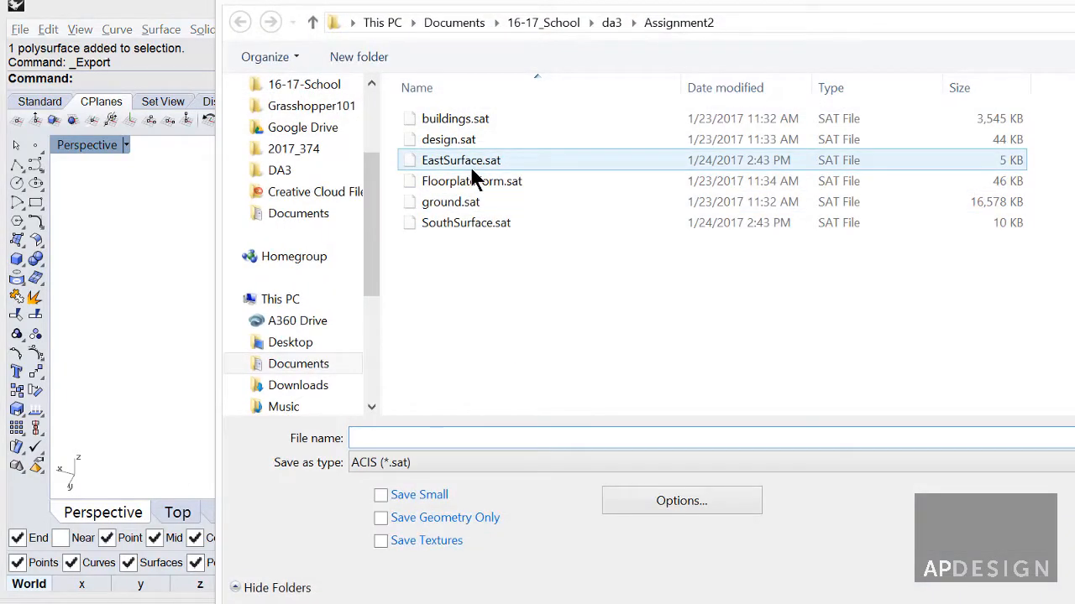
Step: Export the form as ACIS, replacing the existing FloorplateForm.sat in Assignment2
{"action": "left_click", "coordinate": [449, 140]}
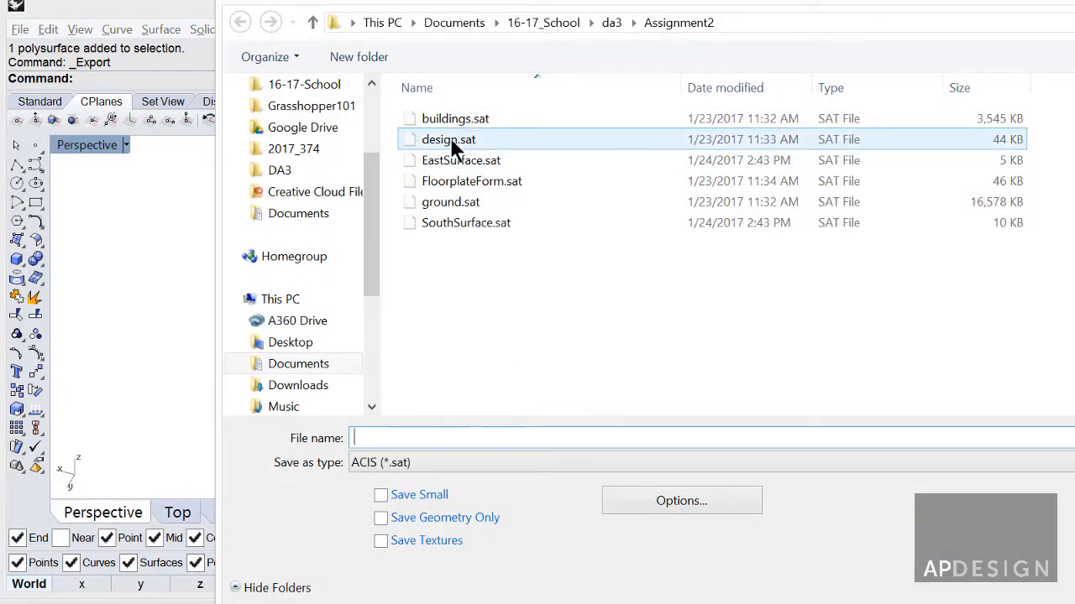
{"action": "left_click", "coordinate": [470, 182]}
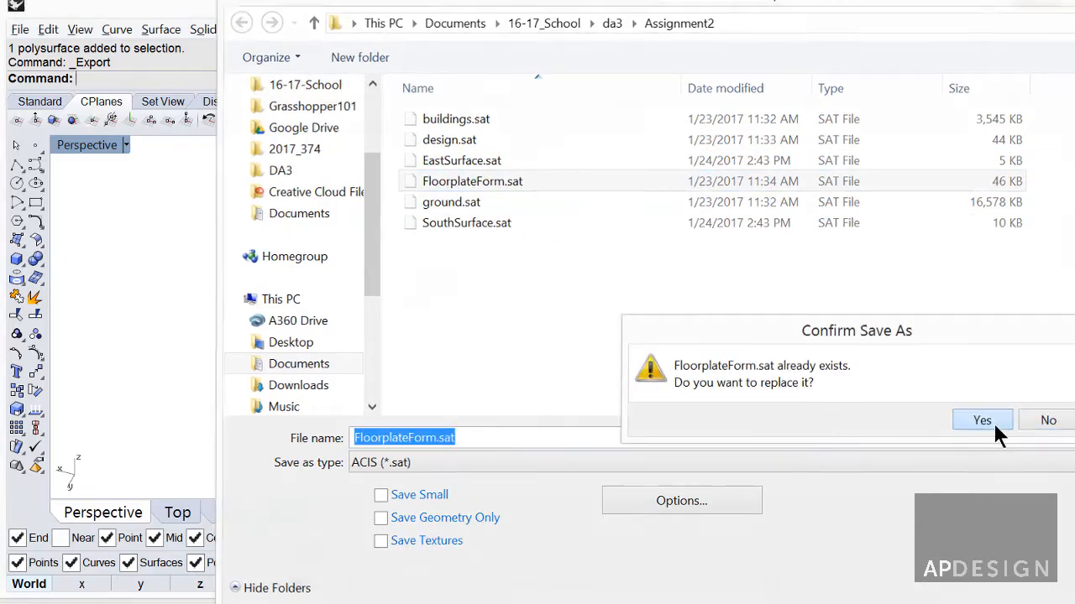
{"action": "left_click", "coordinate": [980, 420]}
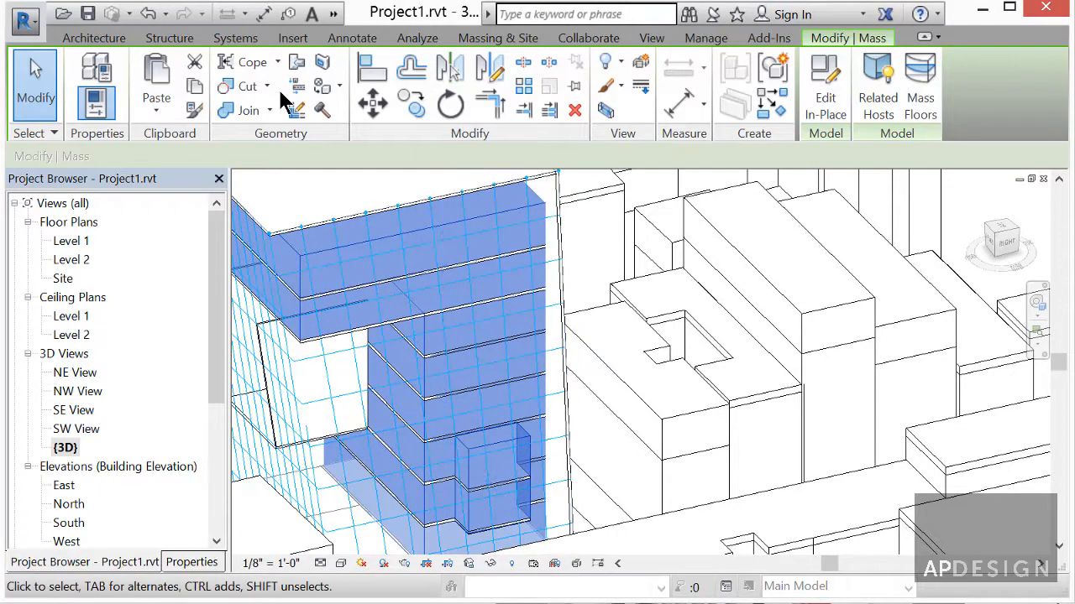
Step: Reload the linked FloorplateForm.sat via Manage Links and check the updated mass
{"action": "left_click", "coordinate": [705, 37]}
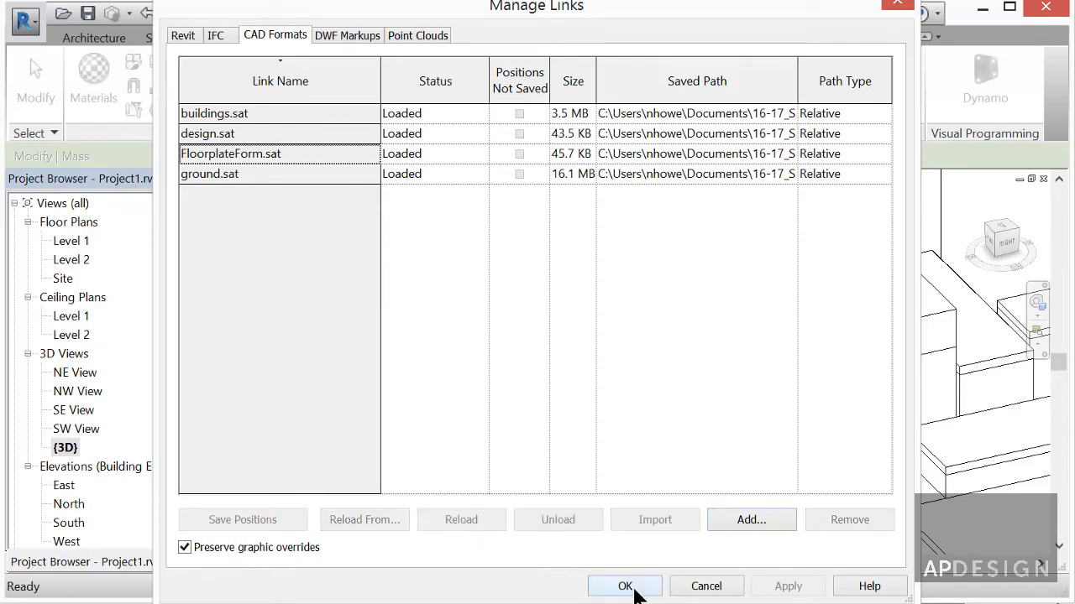
{"action": "left_click", "coordinate": [625, 586]}
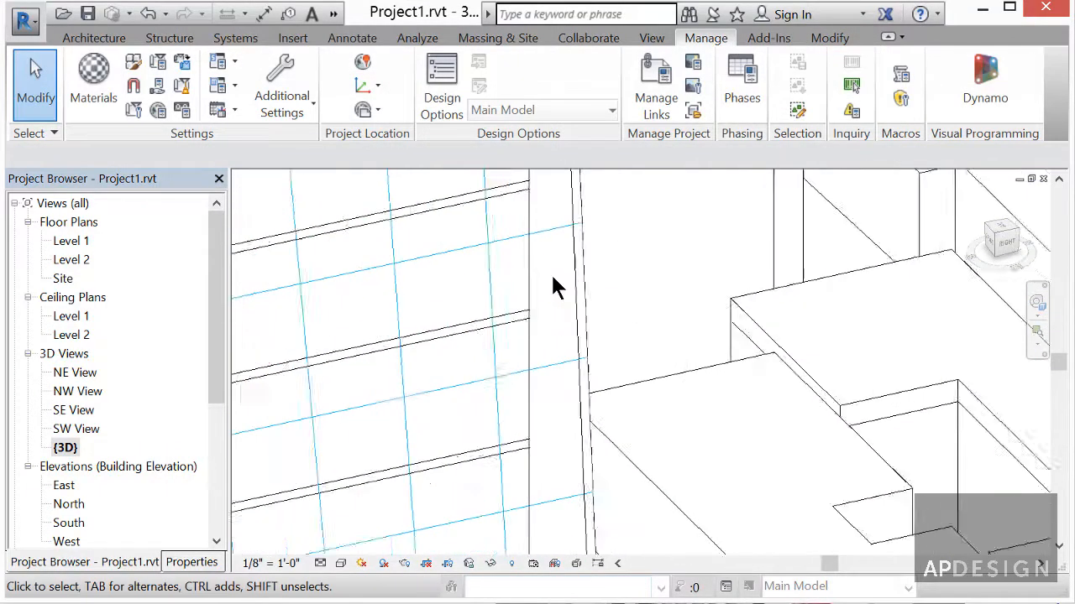
{"action": "left_click_drag", "start_coordinate": [558, 286], "coordinate": [524, 352]}
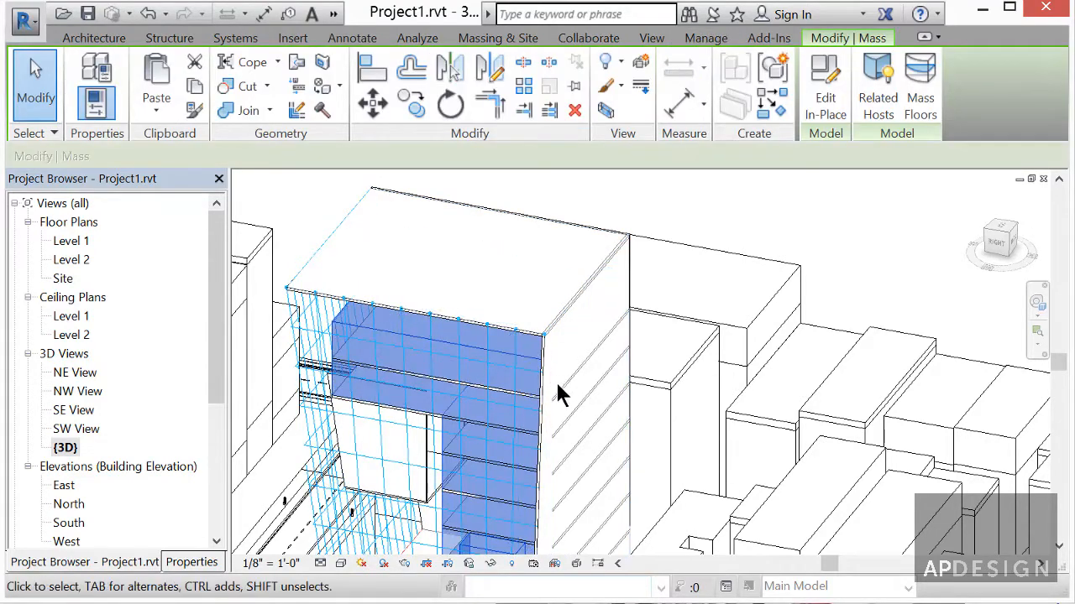
{"action": "mouse_move", "coordinate": [554, 403]}
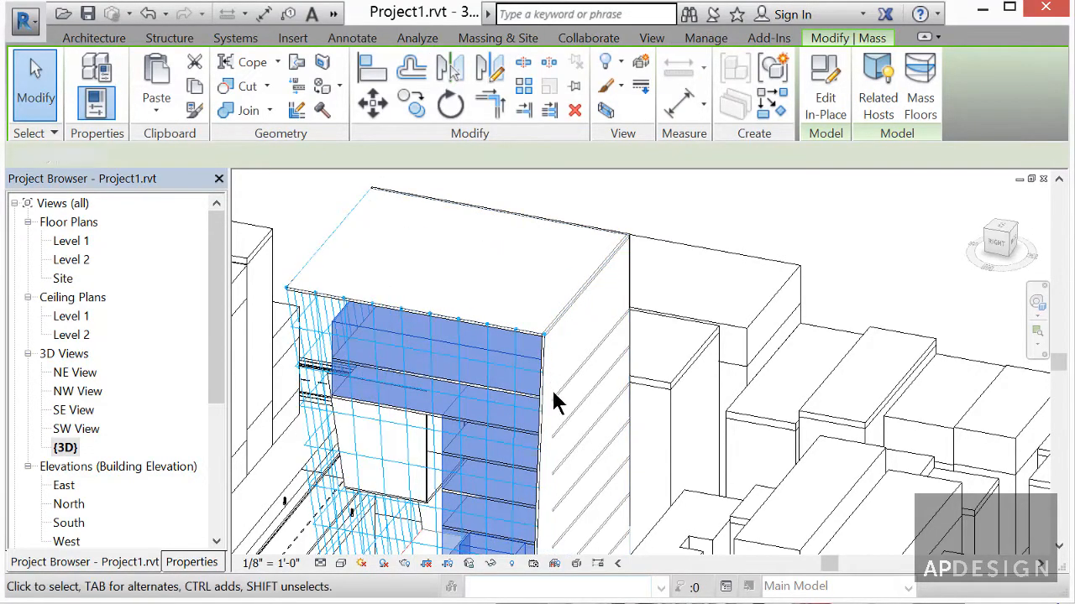
Step: Select the mass floors and Update to Face so they follow the offset form
{"action": "left_click", "coordinate": [537, 395]}
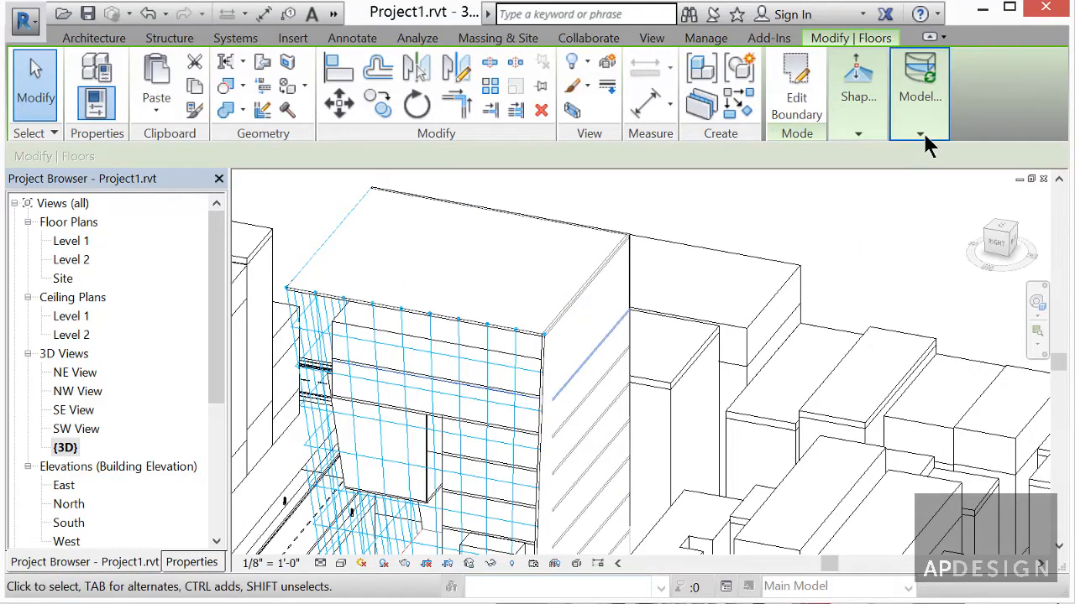
{"action": "left_click", "coordinate": [920, 134]}
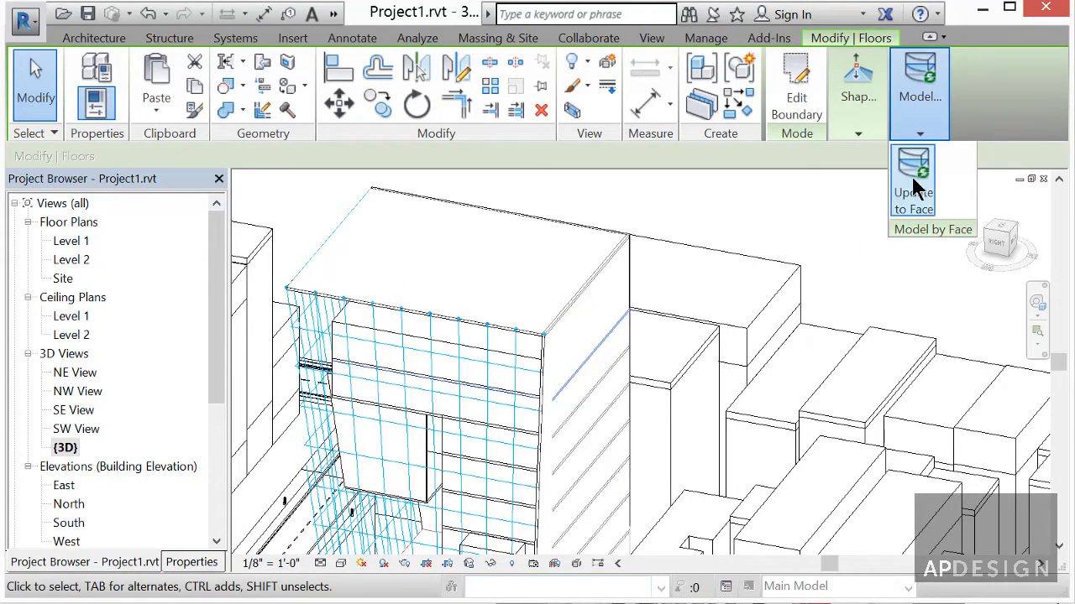
{"action": "mouse_move", "coordinate": [913, 182]}
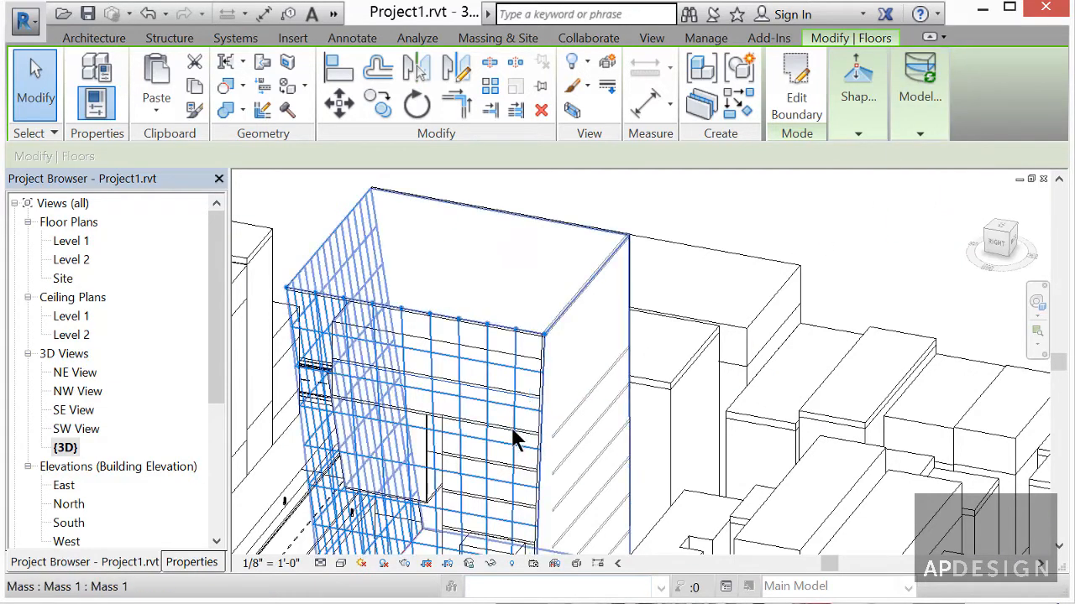
{"action": "left_click", "coordinate": [524, 471]}
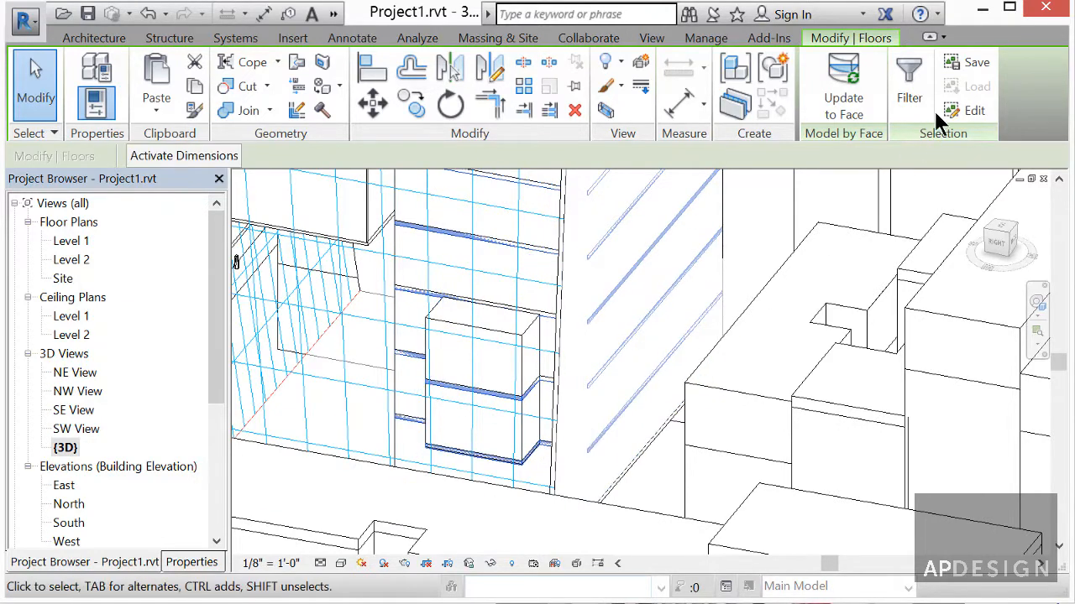
{"action": "mouse_move", "coordinate": [843, 84]}
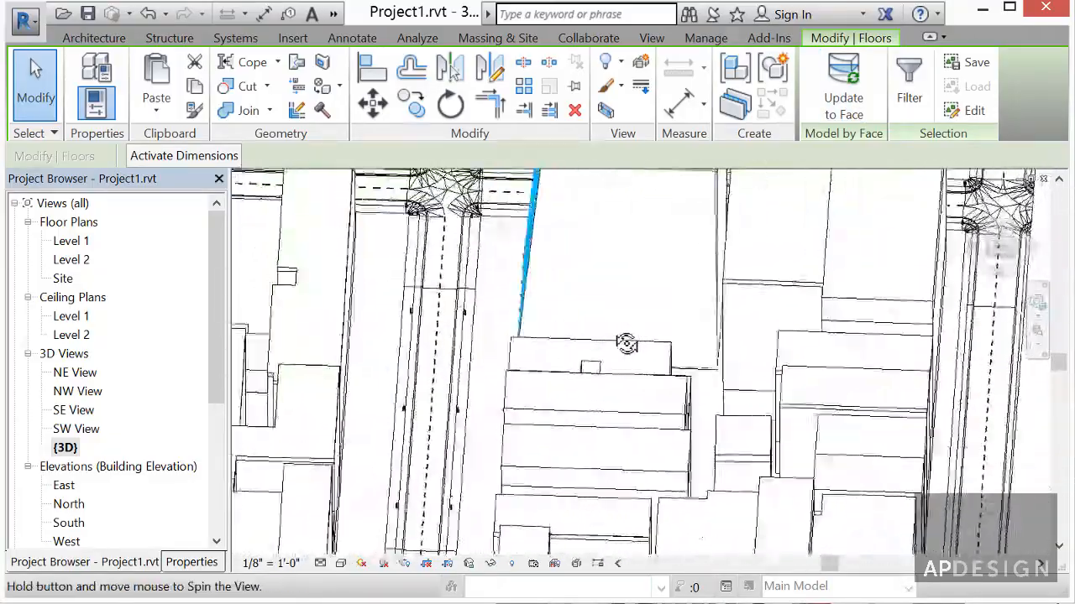
{"action": "left_click_drag", "start_coordinate": [624, 342], "coordinate": [706, 336]}
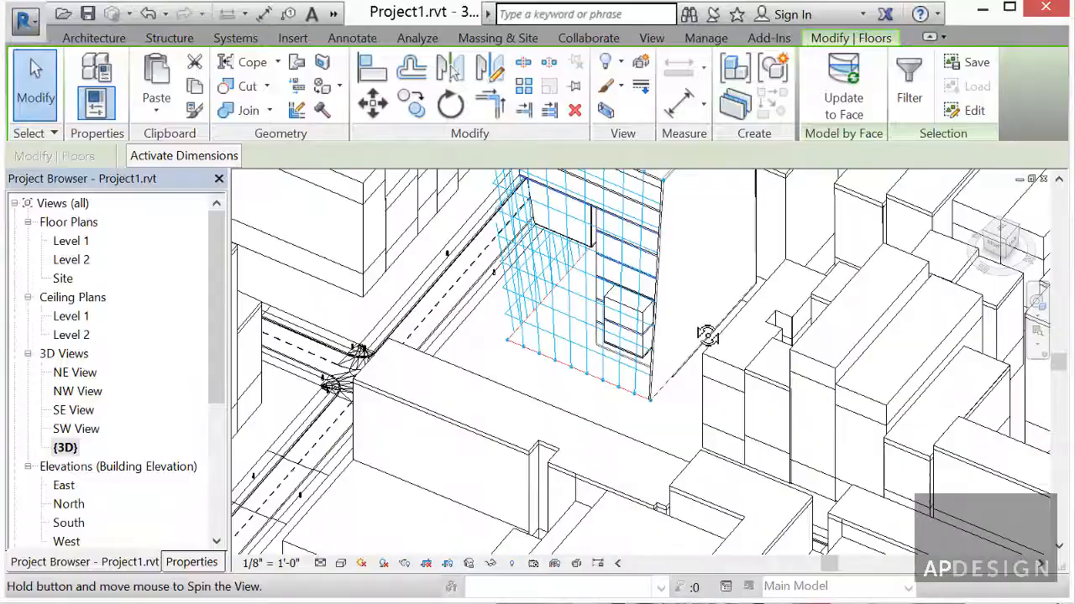